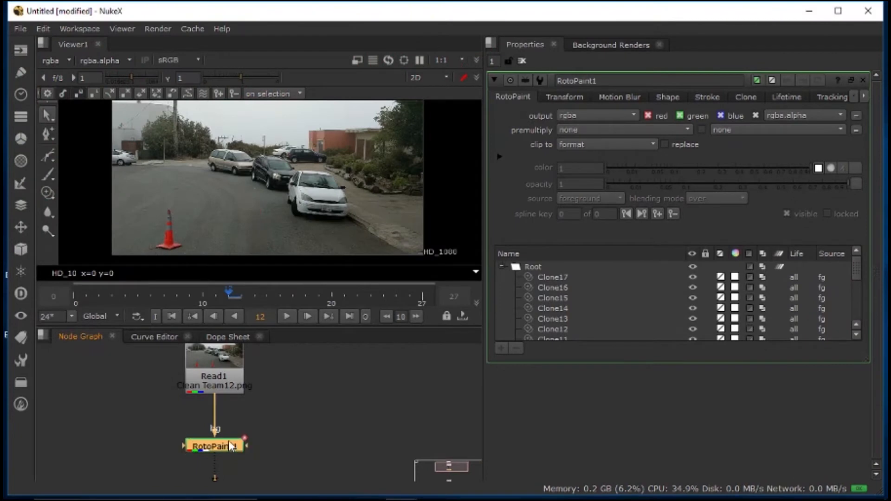
mouse_move(257, 253)
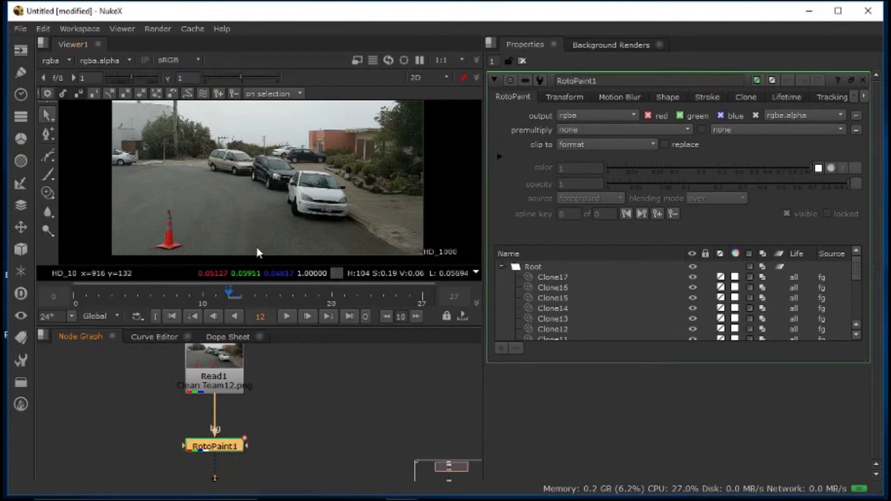
mouse_move(227, 452)
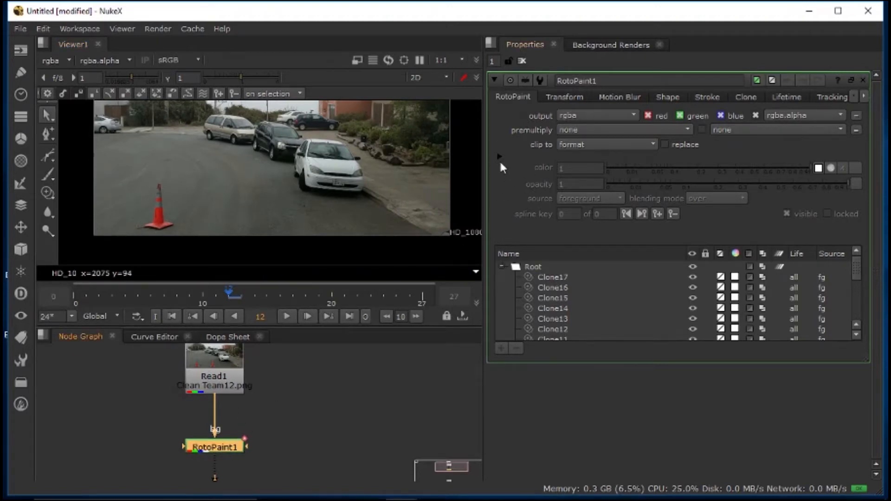
Step: Expand RotoPaint1's mask settings and set its output mask to rgba.alpha
click(499, 156)
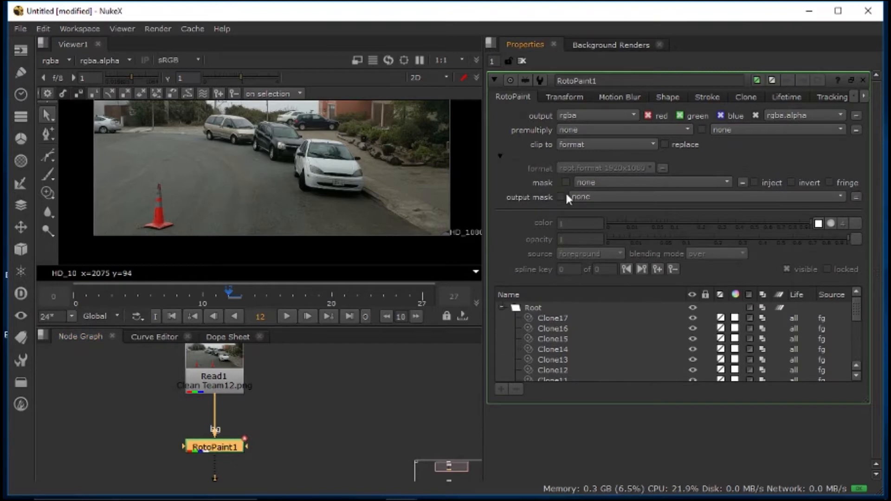
click(710, 197)
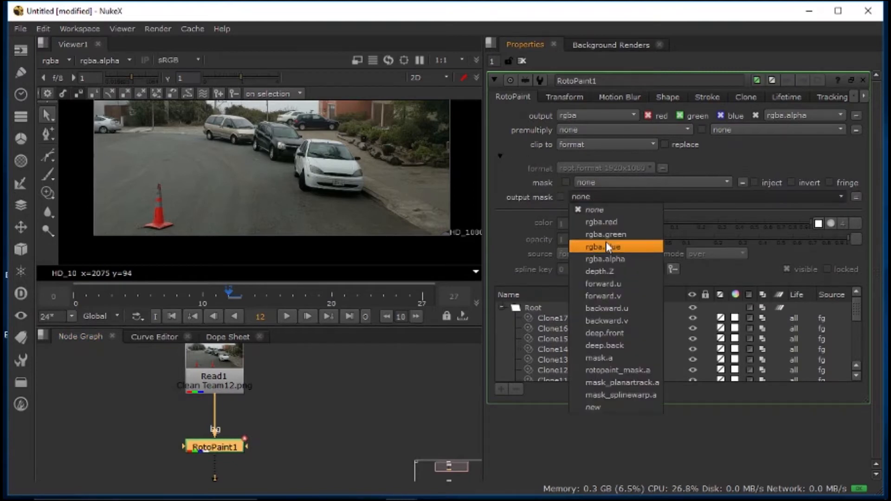
mouse_move(611, 259)
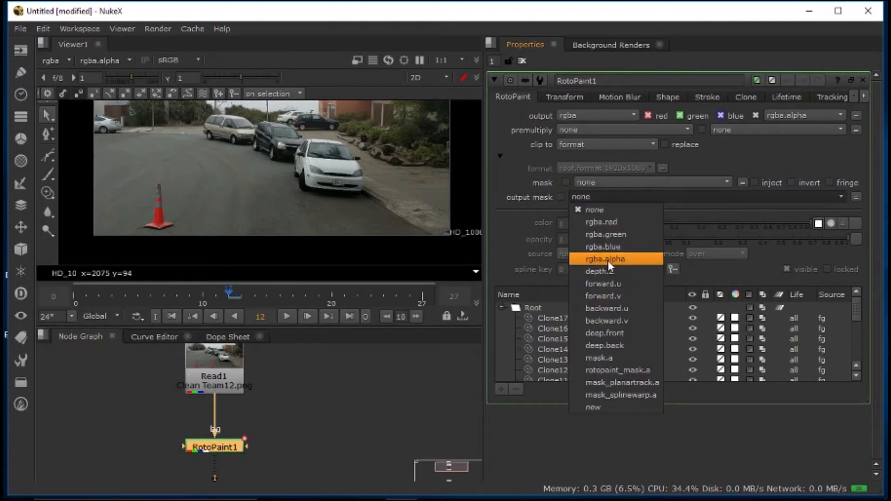
click(604, 259)
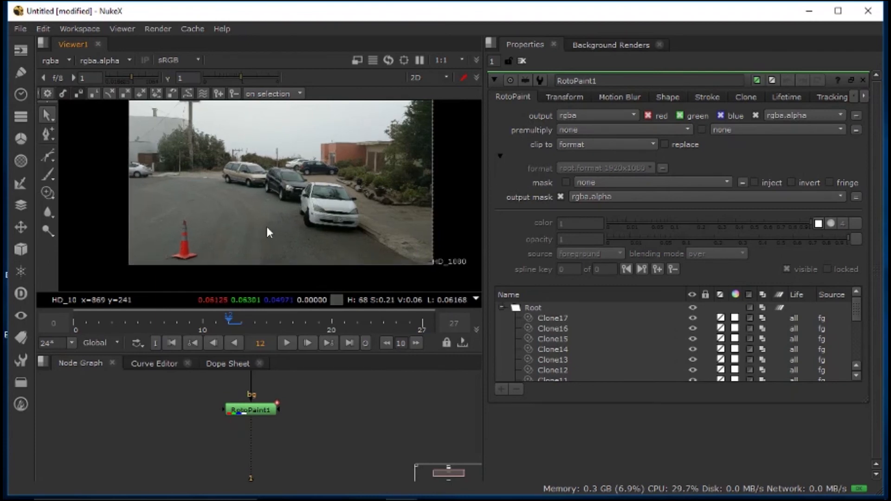
mouse_move(268, 234)
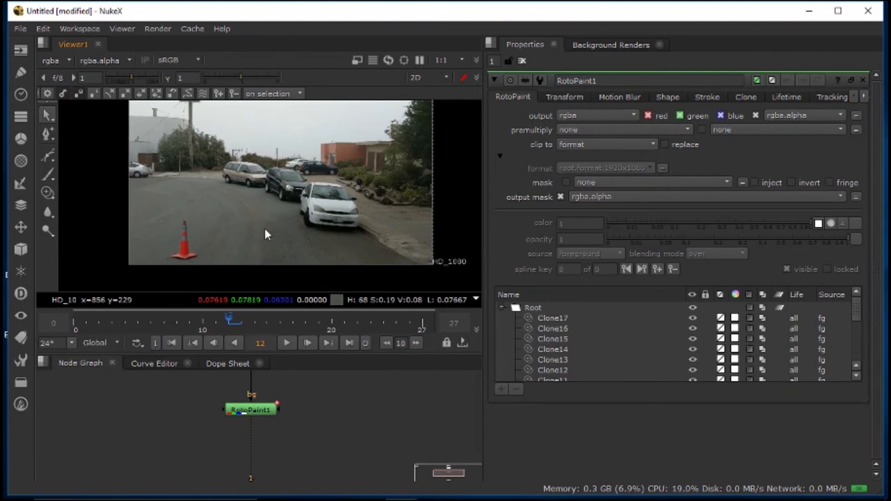